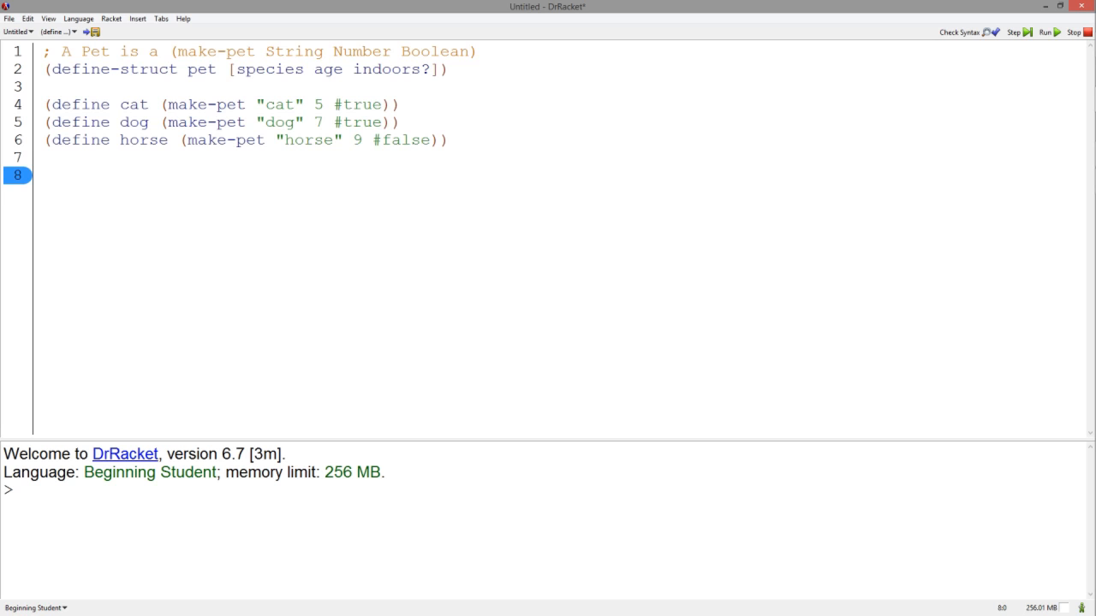
- Add the process-pet template calling pet-species, pet-age and pet-indoors? on a-pet
click(41, 174)
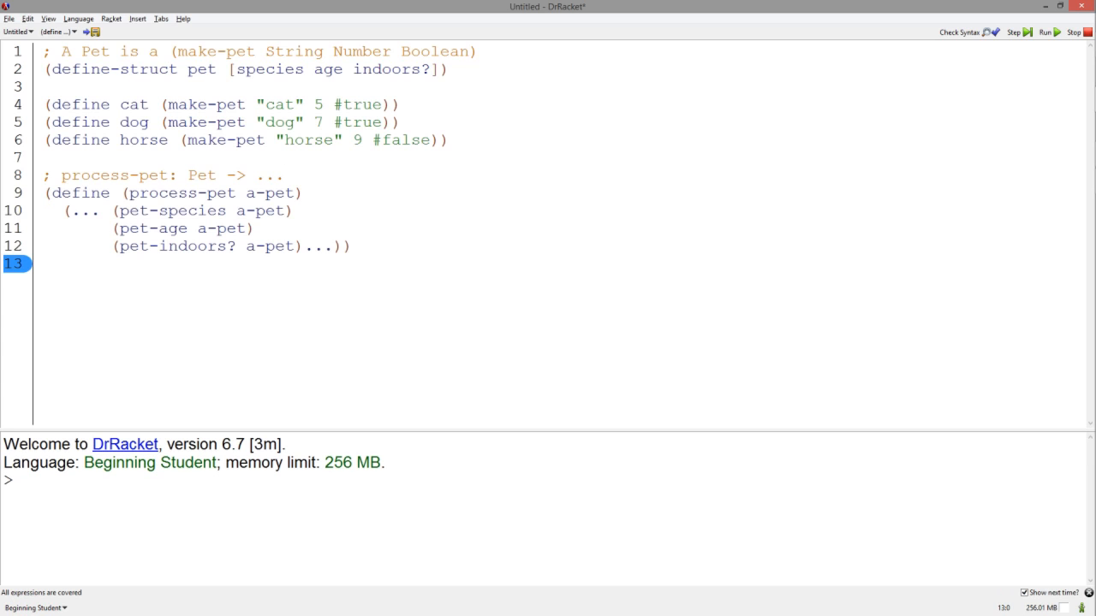
- Add the cat?: Pet -> Boolean signature, purpose and check-expects for cat, dog and horse
click(41, 263)
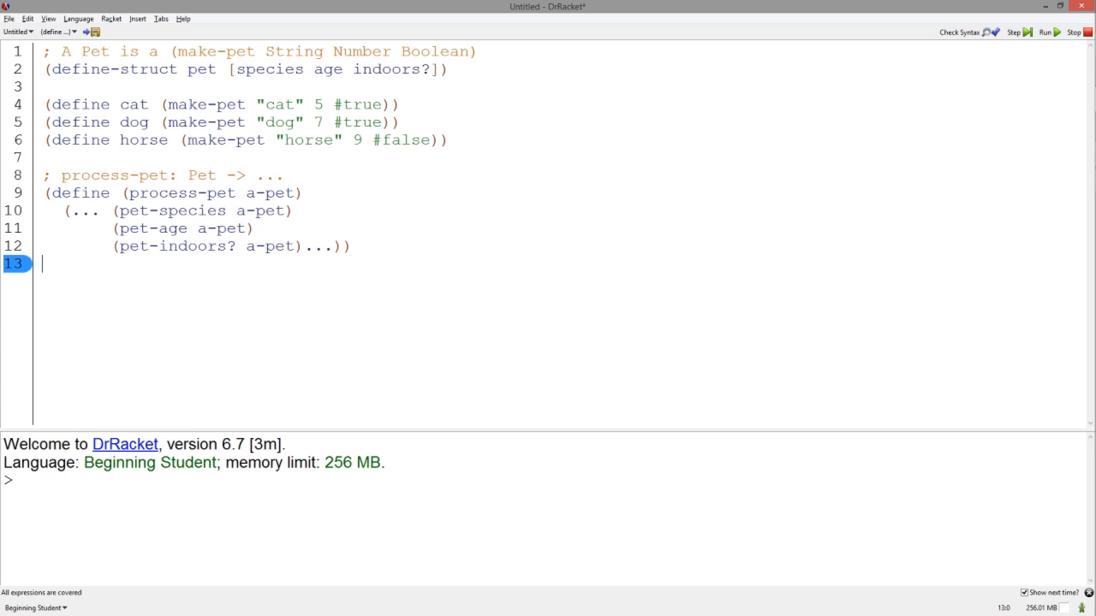
mouse_move(402, 311)
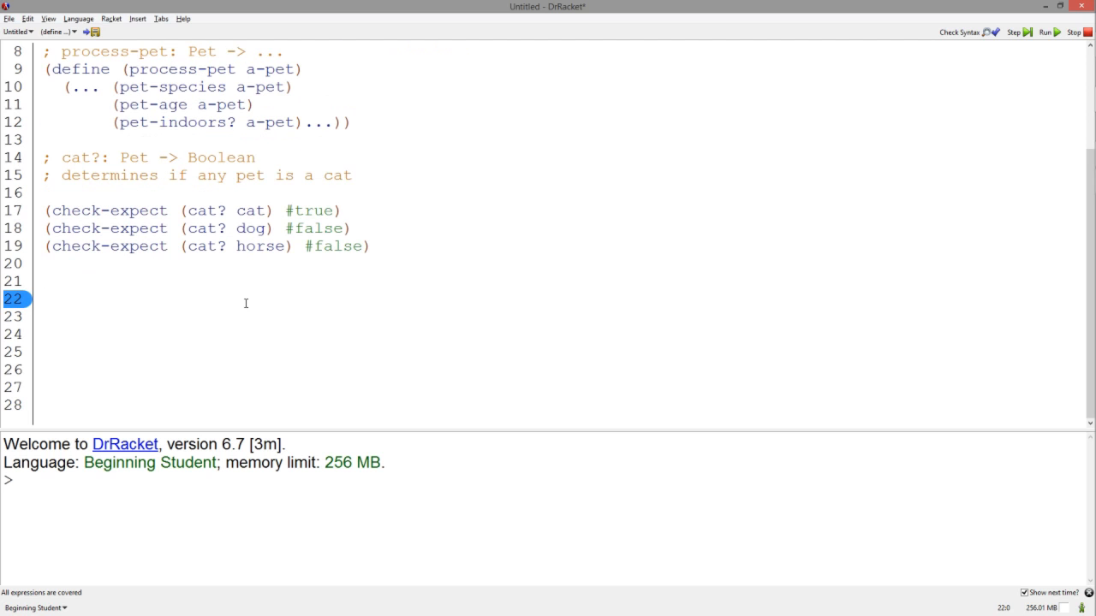
- Define cat? as (string=? (pet-species a-pet) "cat") and run so all 3 tests pass
click(42, 299)
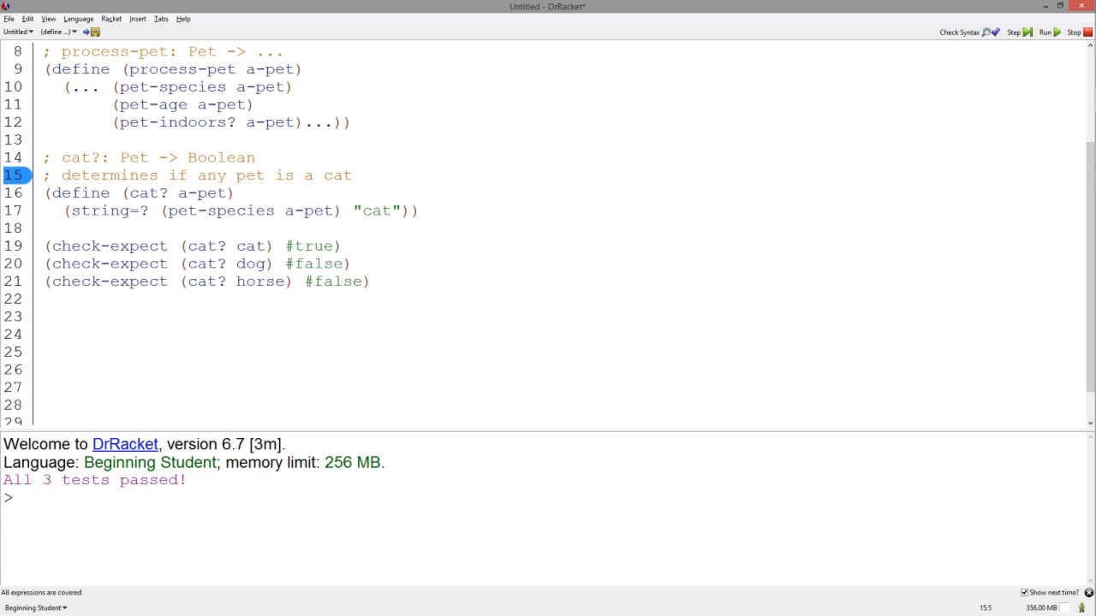
click(90, 174)
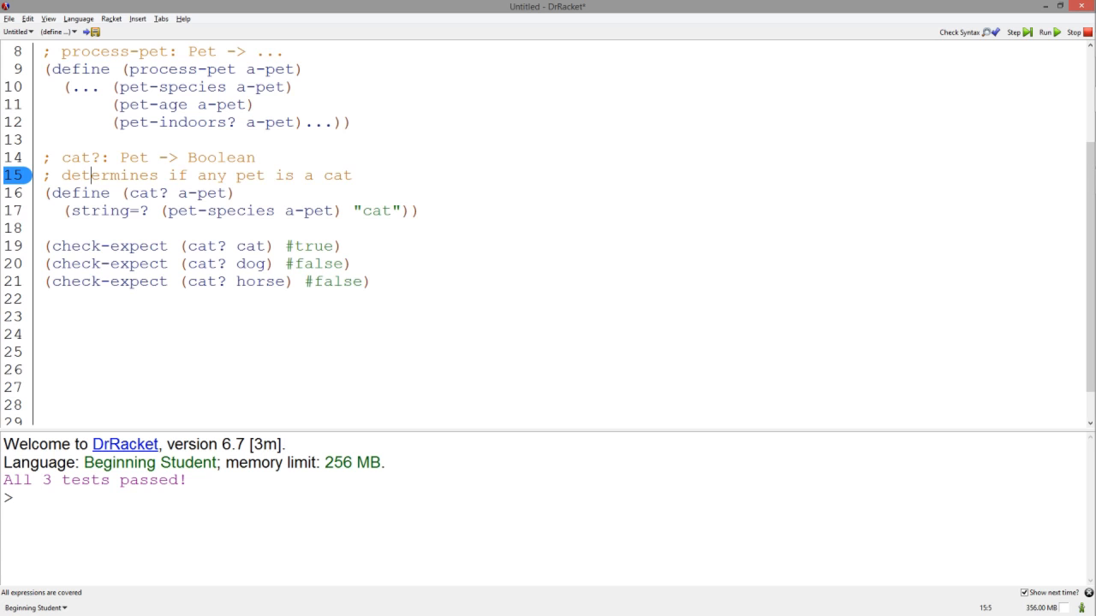